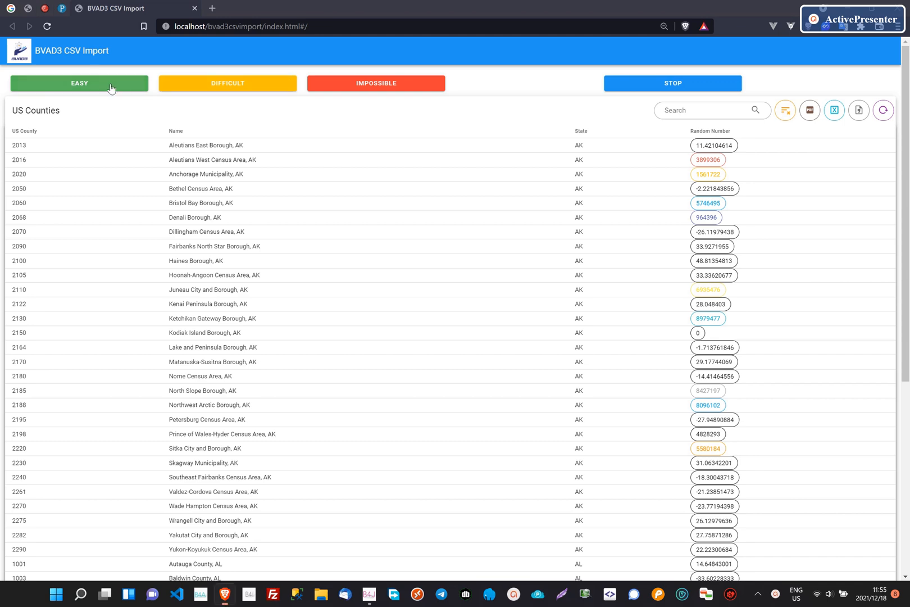
- Start EASY mode so the random-number chips cycle colours, then stop the updates
{"action": "left_click", "coordinate": [80, 83]}
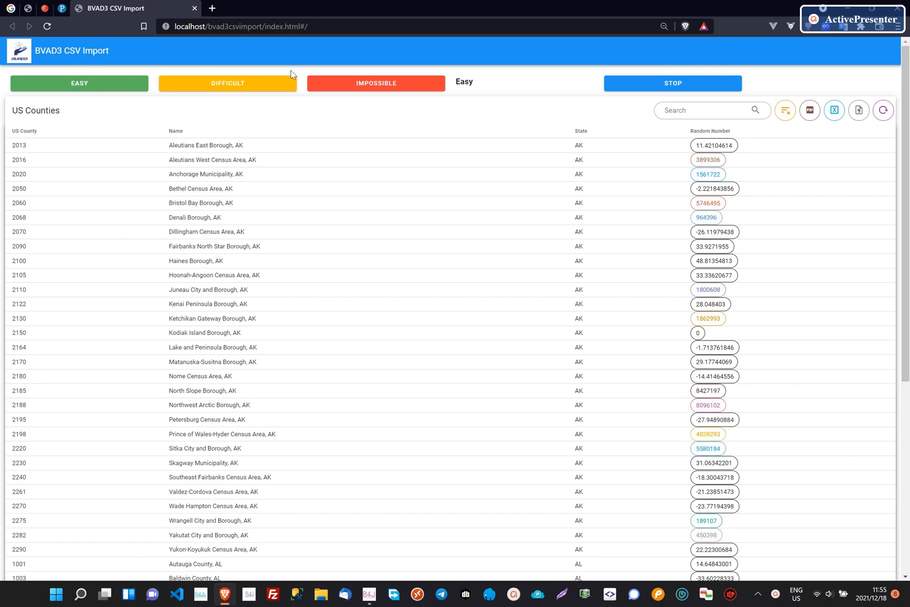
{"action": "left_click", "coordinate": [671, 83]}
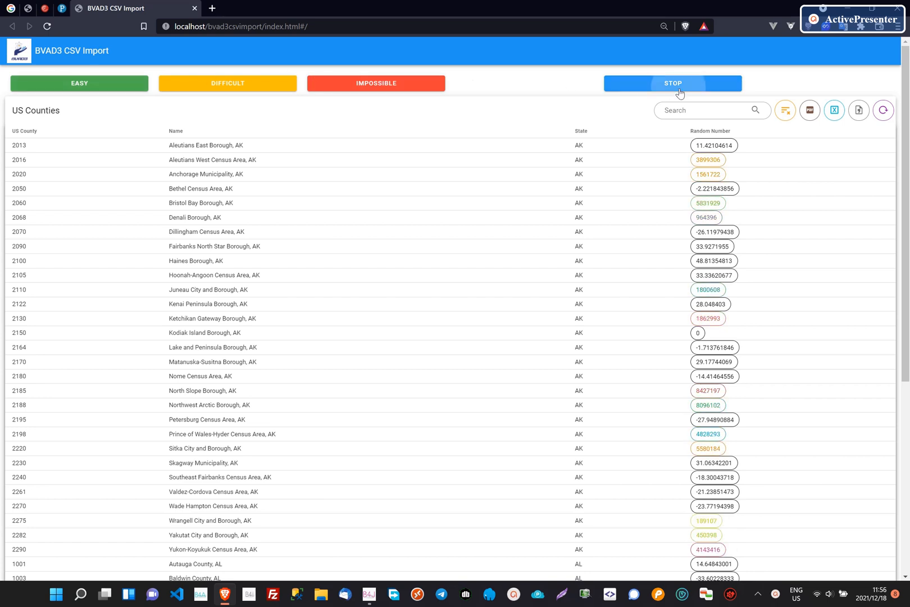
{"action": "left_click", "coordinate": [709, 130]}
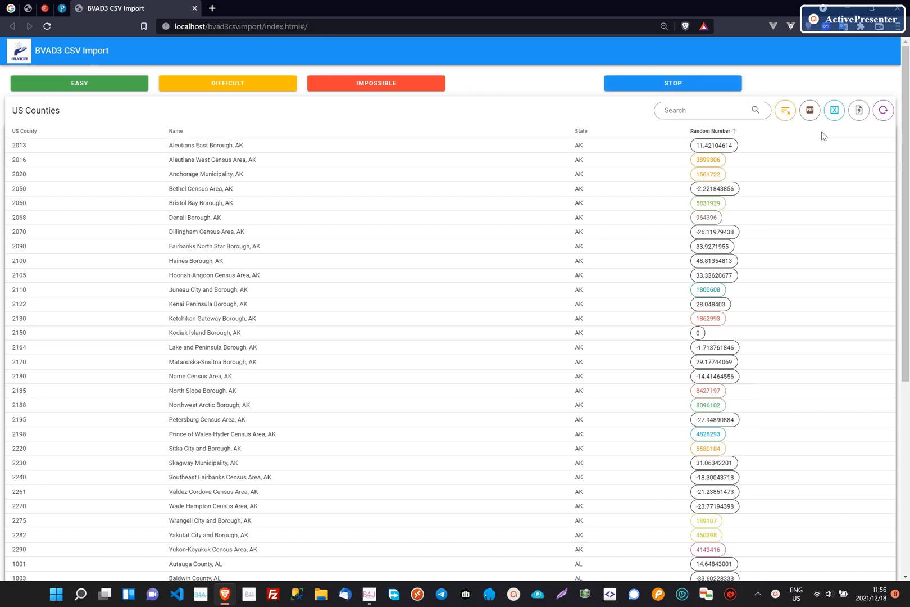
- Export the US Counties table to Excel and save the workbook to Downloads
{"action": "left_click", "coordinate": [834, 111]}
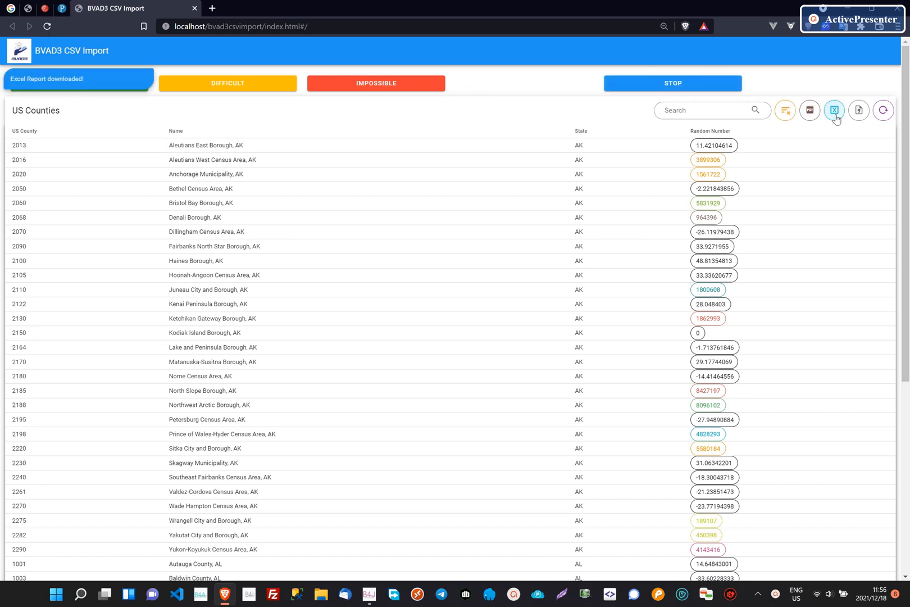
{"action": "left_click", "coordinate": [834, 110]}
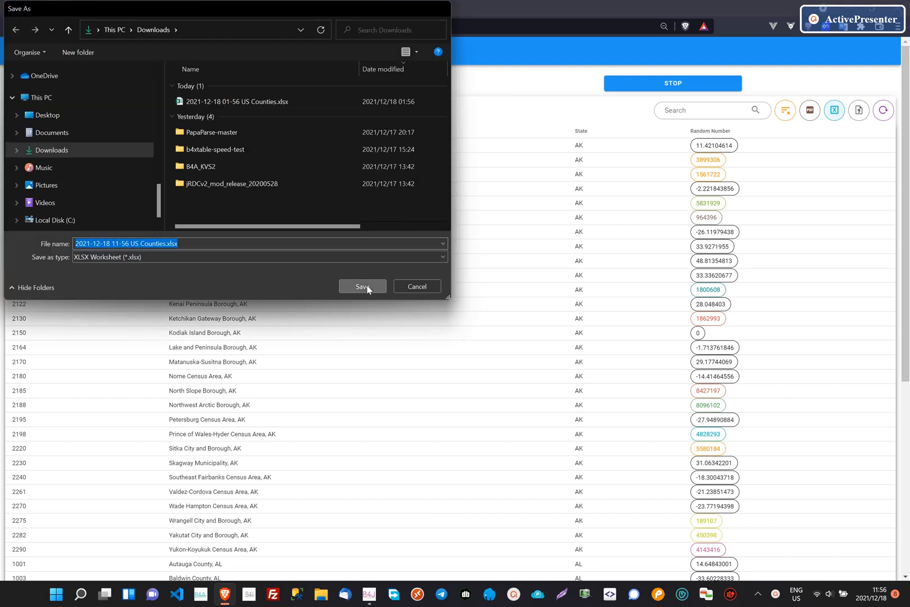
{"action": "left_click", "coordinate": [360, 285]}
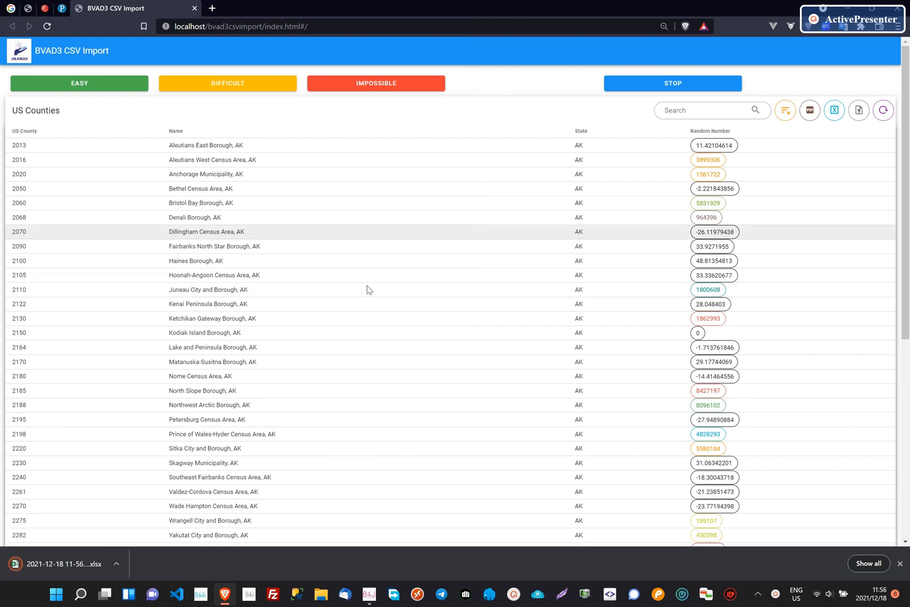
{"action": "mouse_move", "coordinate": [809, 110]}
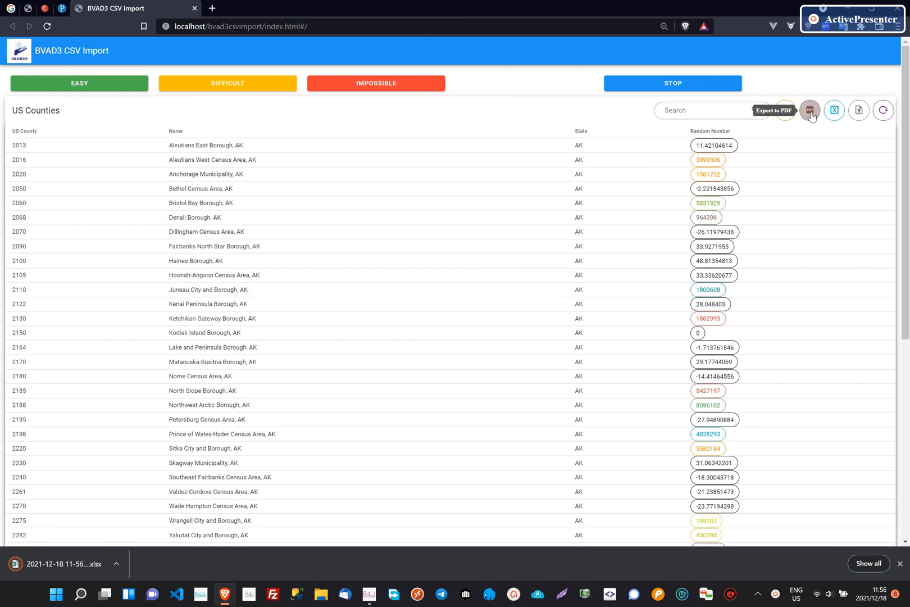
- Export the US Counties table as a PDF report and save it to Downloads
{"action": "left_click", "coordinate": [834, 110]}
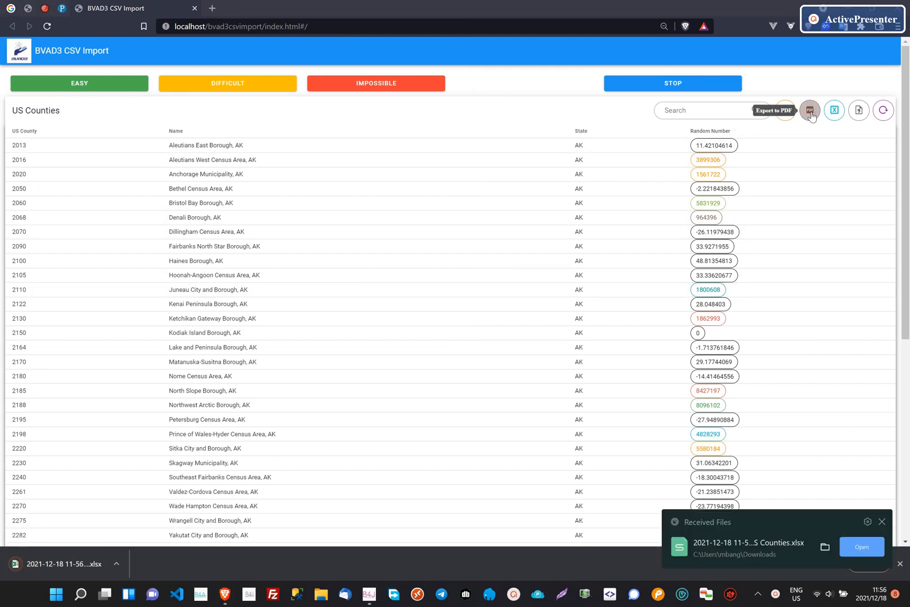
{"action": "mouse_move", "coordinate": [674, 143]}
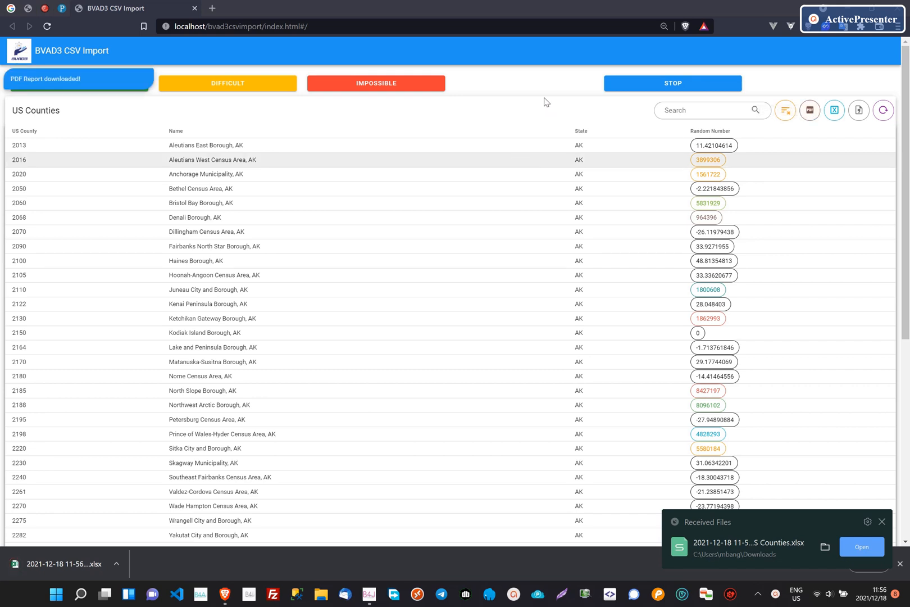
{"action": "left_click", "coordinate": [834, 110]}
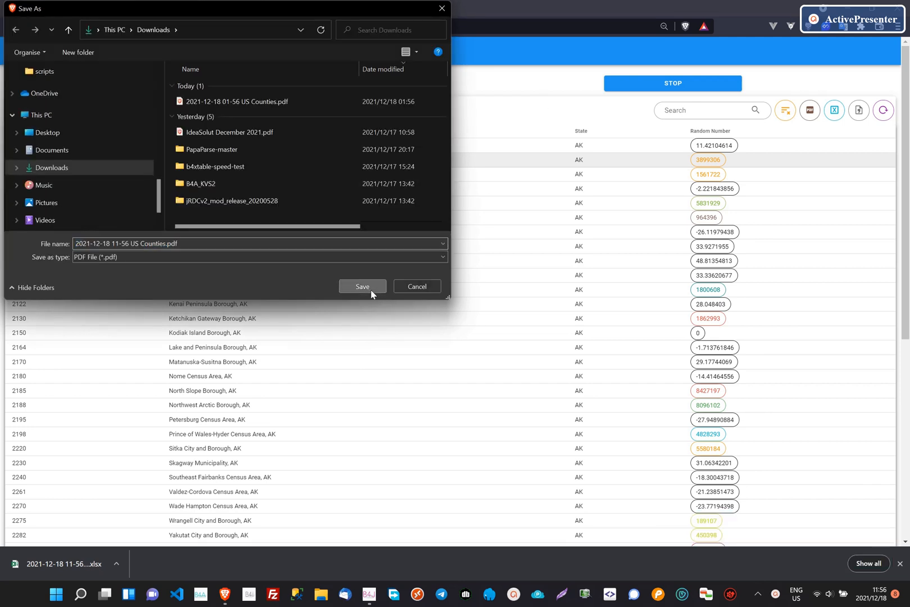
{"action": "left_click", "coordinate": [362, 285]}
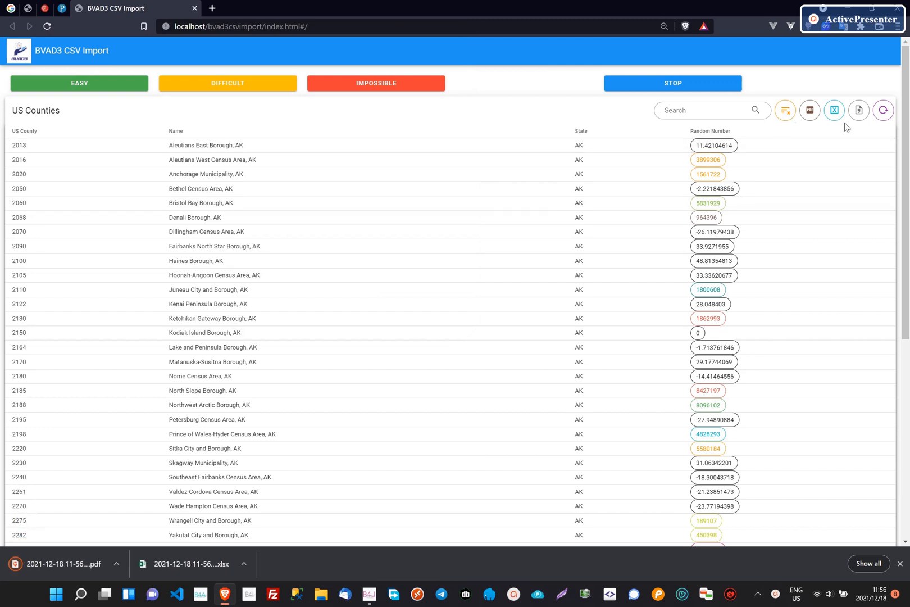
- Export the US Counties table as CSV, save it to Downloads and open dtcsv (1).csv
{"action": "left_click", "coordinate": [858, 110]}
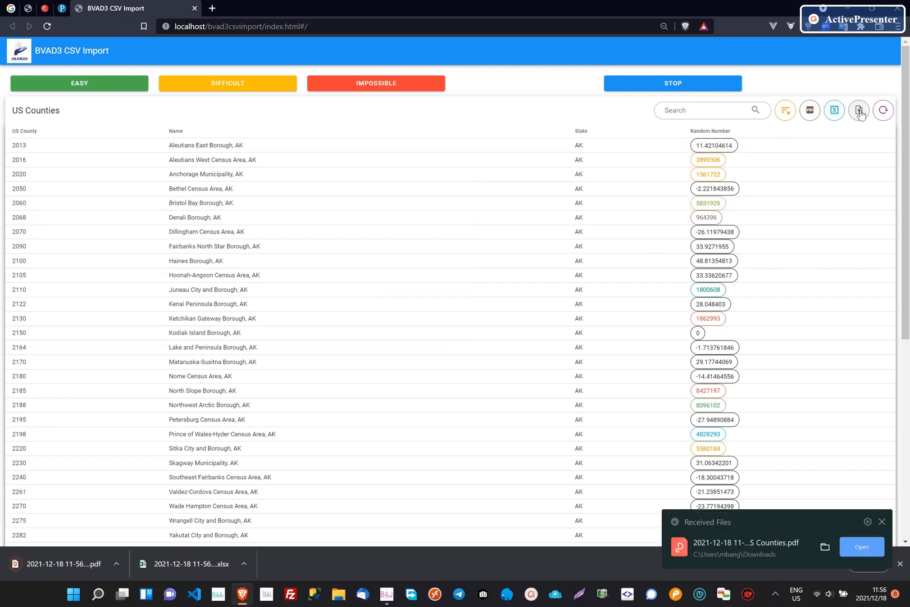
{"action": "left_click", "coordinate": [859, 110]}
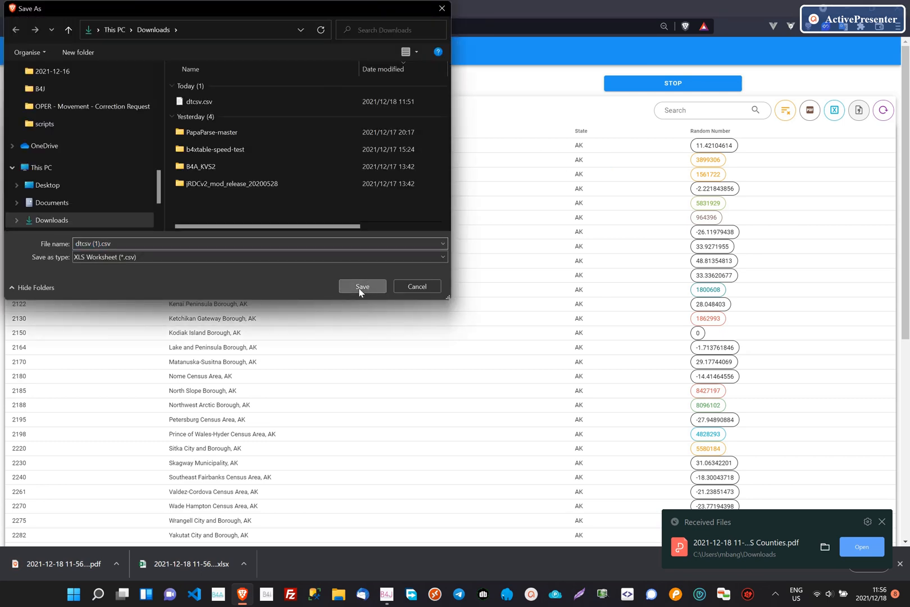
{"action": "left_click", "coordinate": [361, 287]}
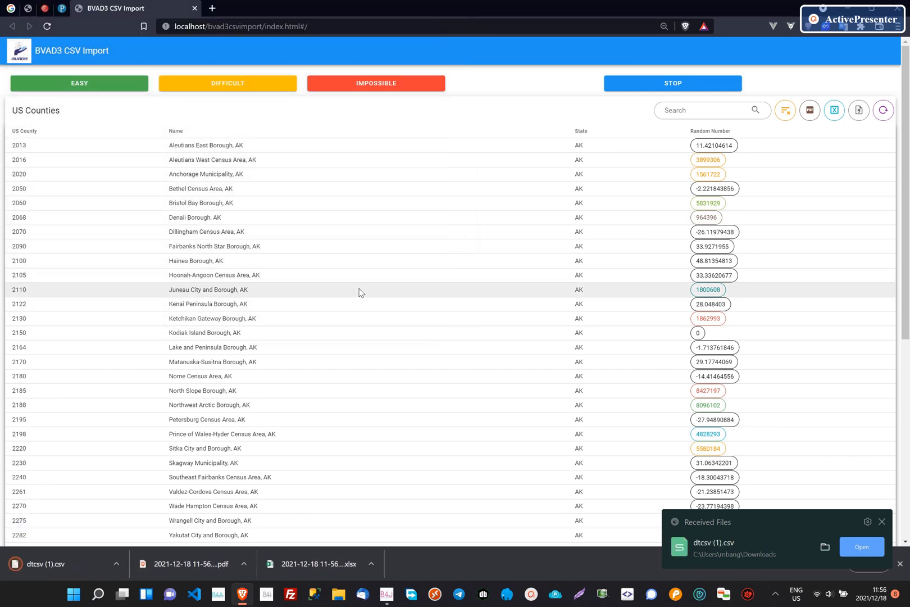
{"action": "mouse_move", "coordinate": [324, 376]}
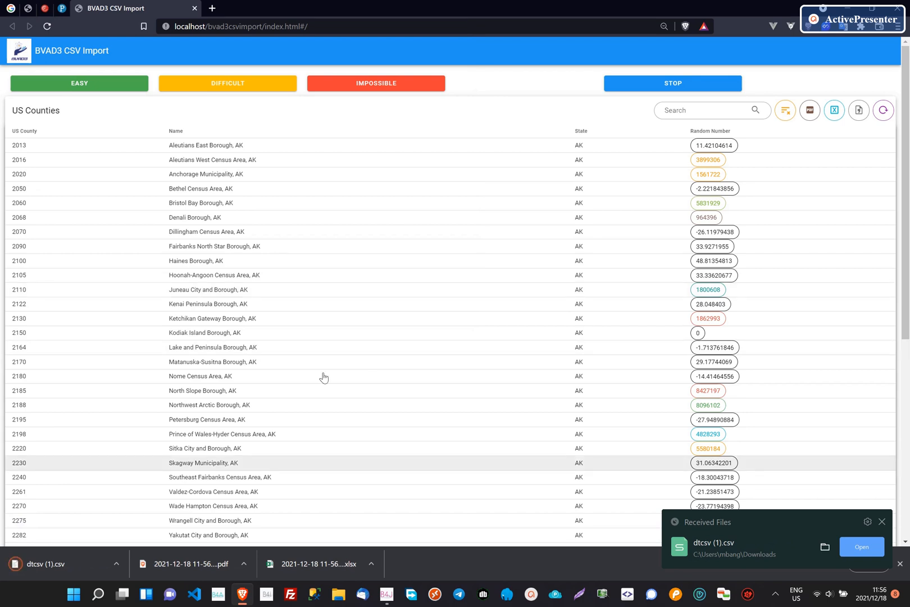
{"action": "left_click", "coordinate": [61, 564]}
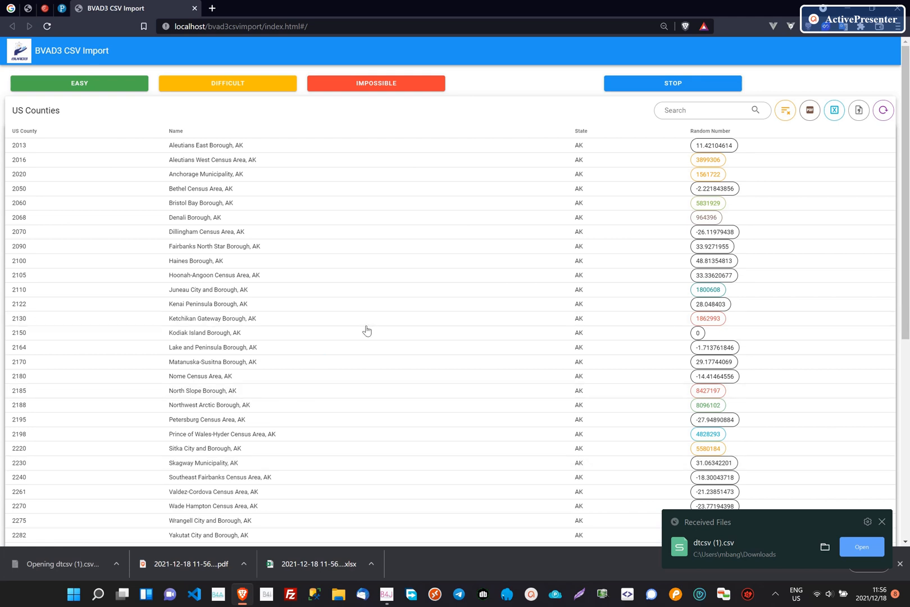
- Open the downloaded US Counties PDF in Brave and page through its county rows
{"action": "left_click", "coordinate": [861, 545]}
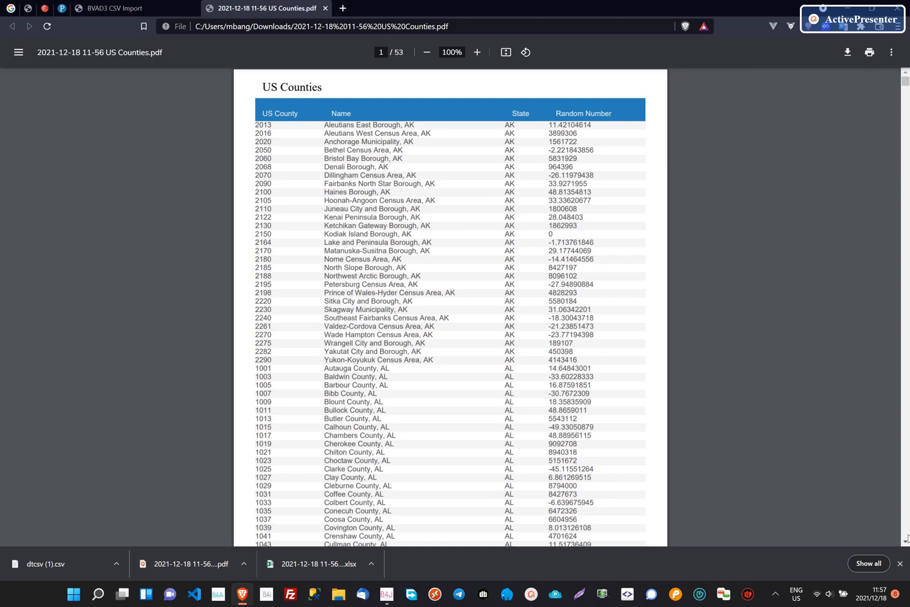
{"action": "scroll", "scroll_direction": "down", "scroll_amount": 3}
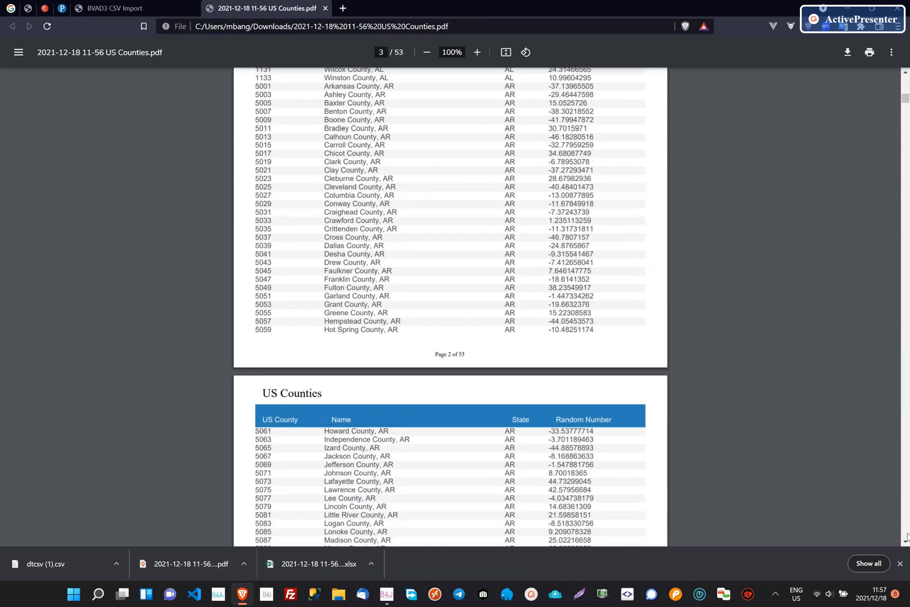
{"action": "scroll", "scroll_direction": "down", "scroll_amount": 3}
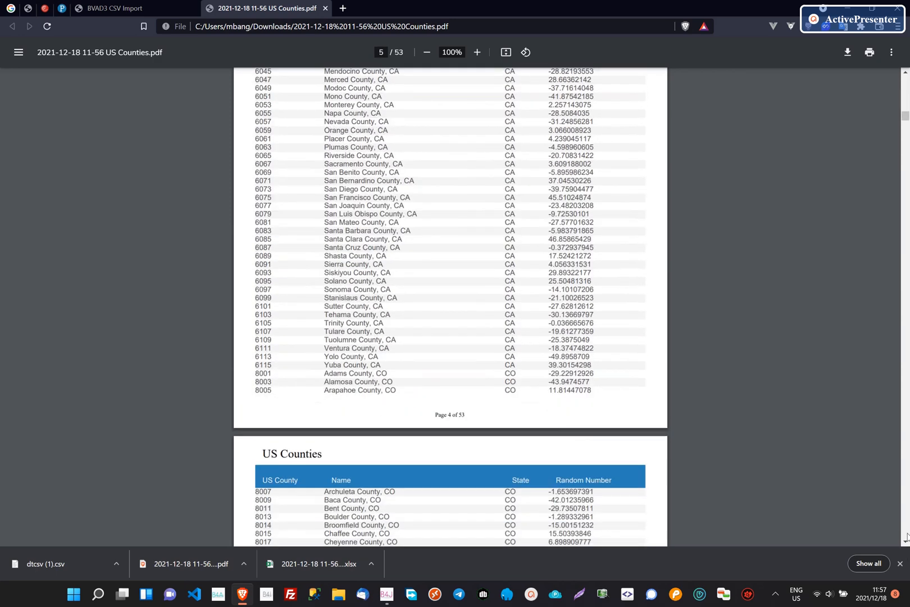
{"action": "scroll", "scroll_direction": "down", "scroll_amount": 3}
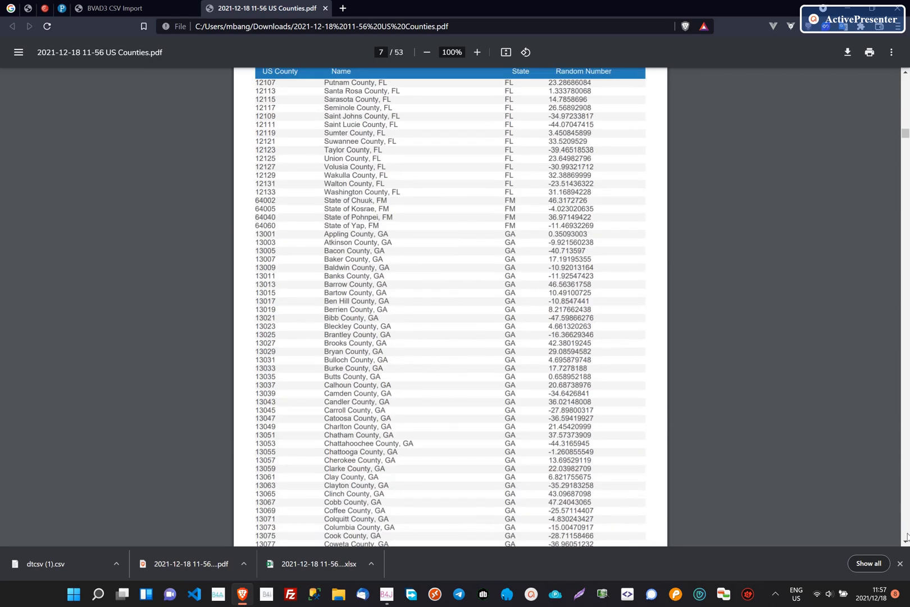
{"action": "scroll", "scroll_direction": "down", "scroll_amount": 3}
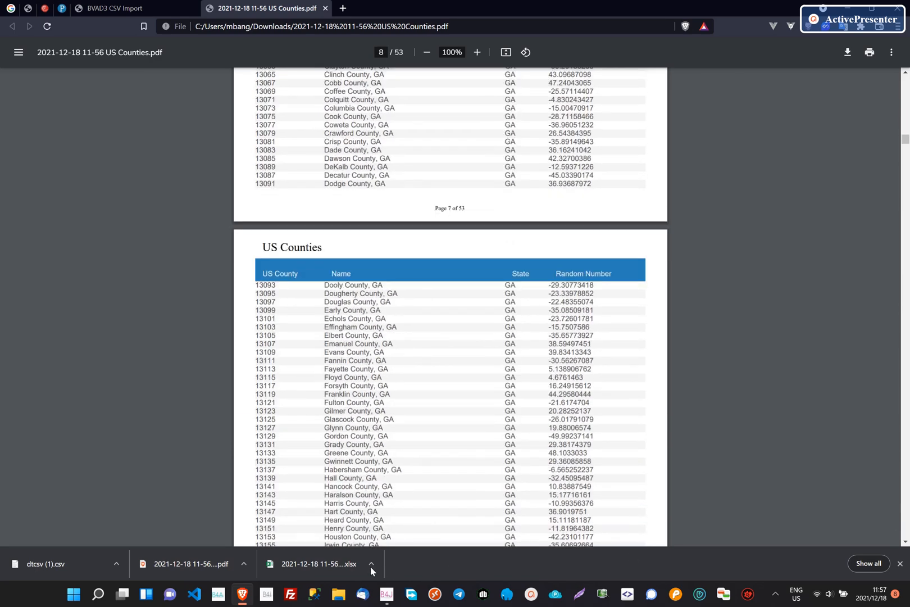
- Switch back to B4J, dismiss the compile report and show the project's Files list
{"action": "left_click", "coordinate": [319, 567]}
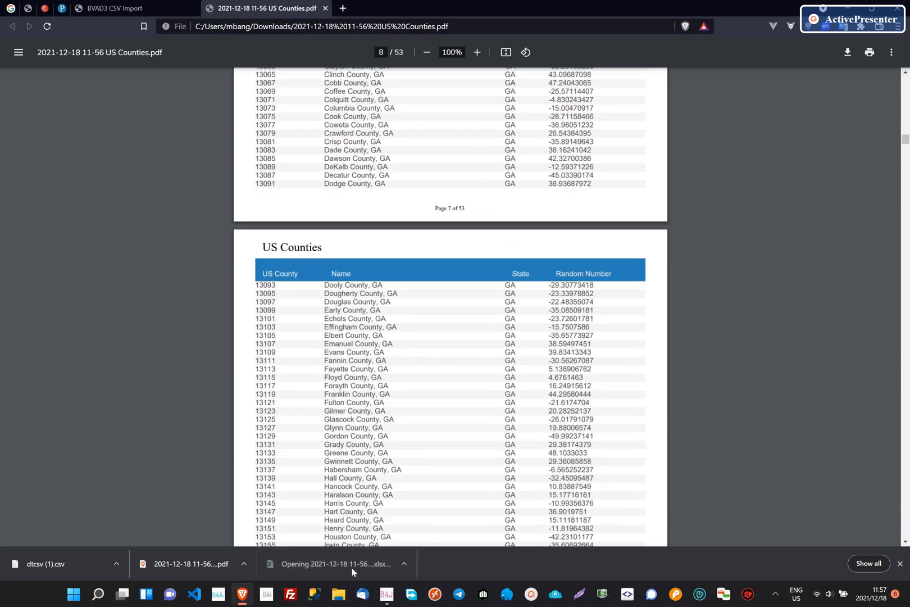
{"action": "left_click", "coordinate": [384, 594]}
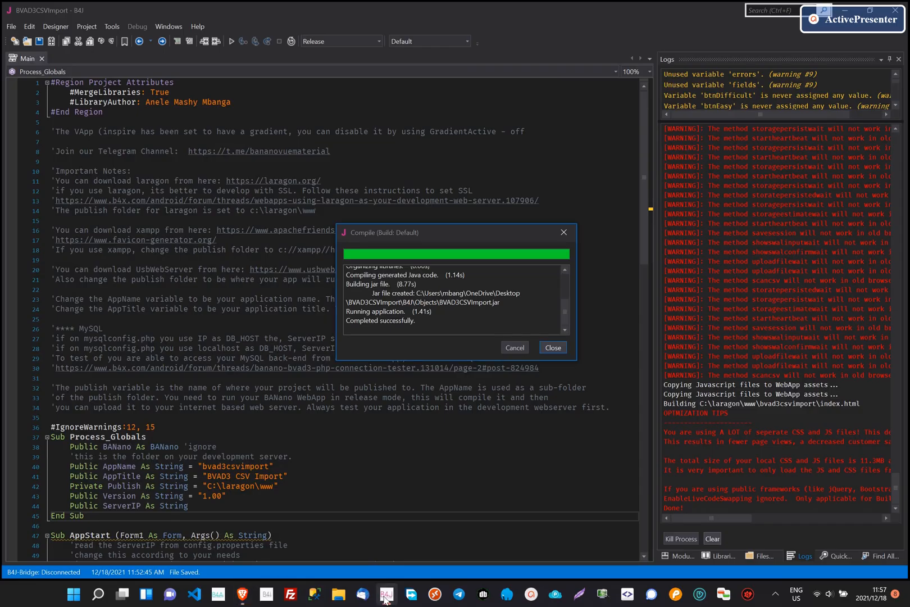
{"action": "left_click", "coordinate": [552, 346]}
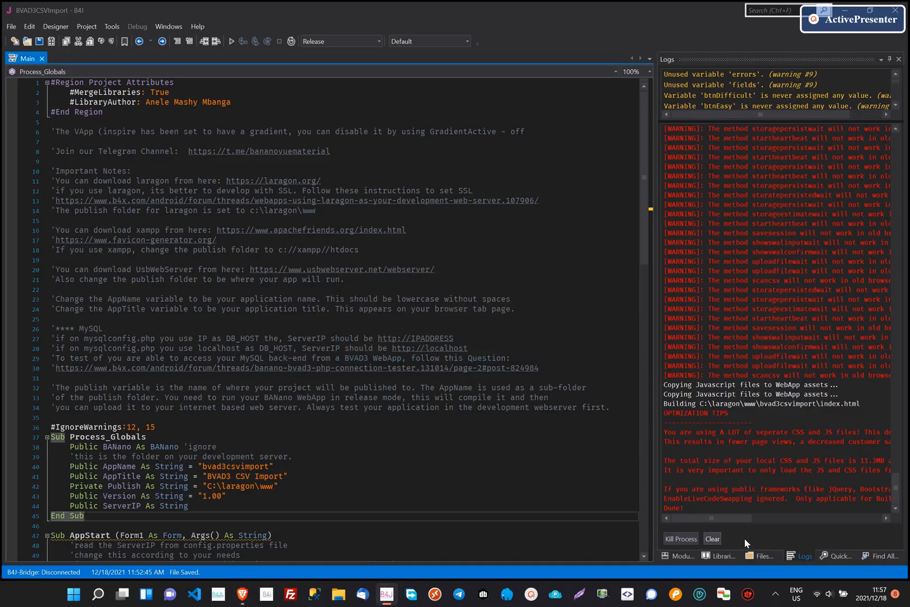
{"action": "left_click", "coordinate": [761, 556]}
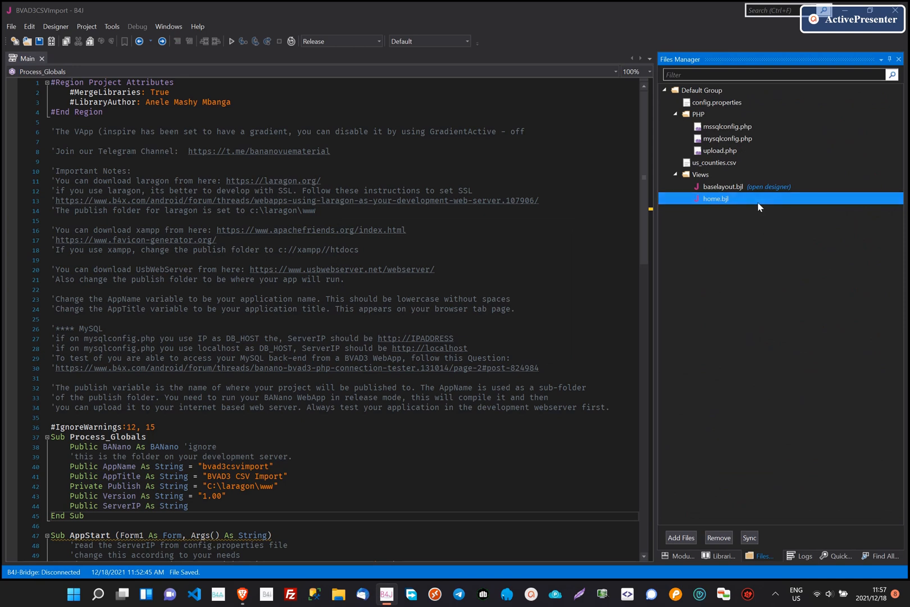
{"action": "mouse_move", "coordinate": [648, 266]}
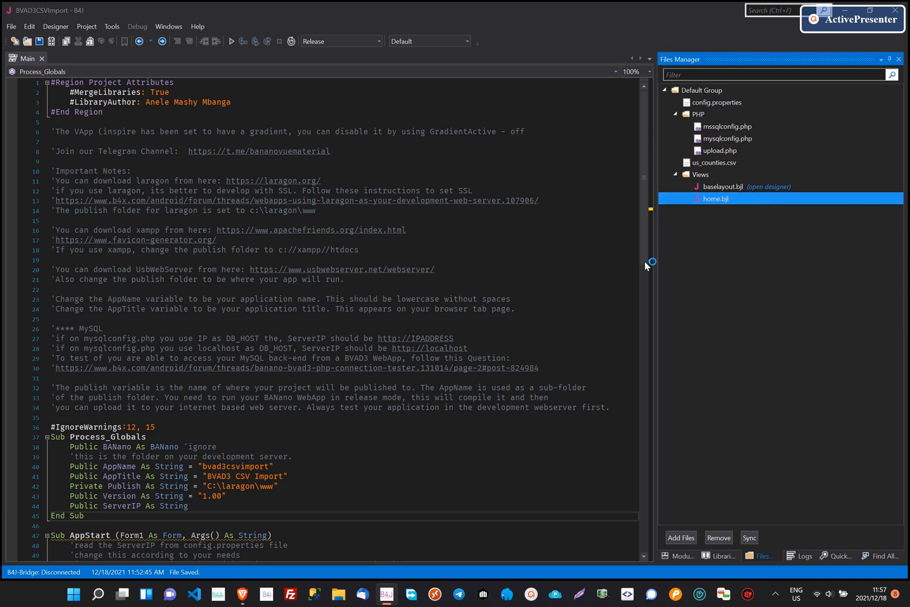
{"action": "mouse_move", "coordinate": [527, 276]}
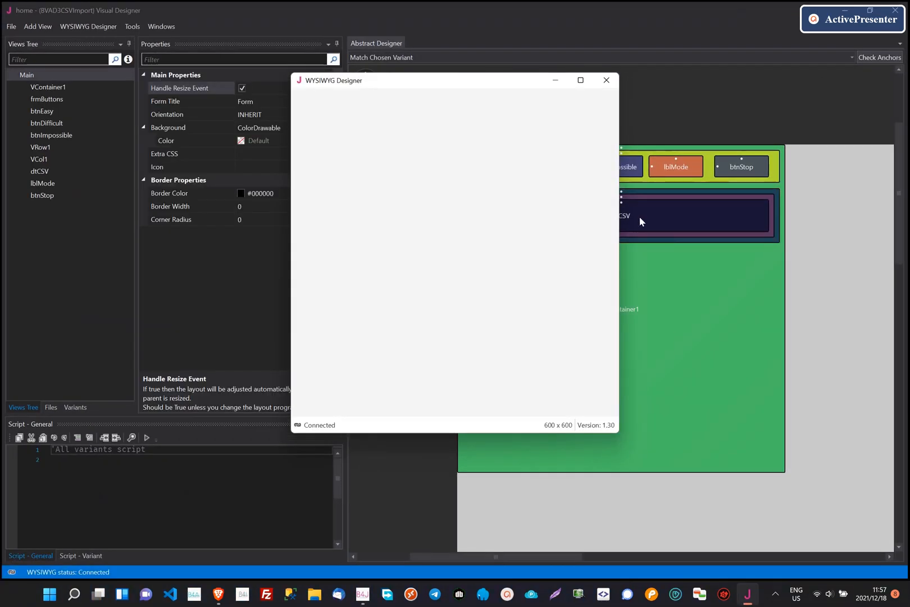
{"action": "left_click", "coordinate": [606, 79]}
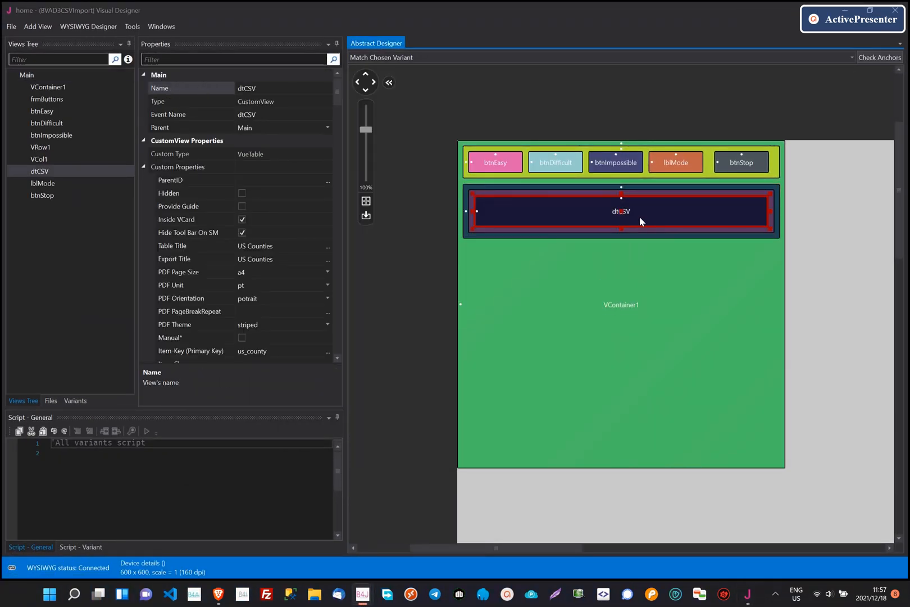
{"action": "scroll", "scroll_direction": "down", "scroll_amount": 3}
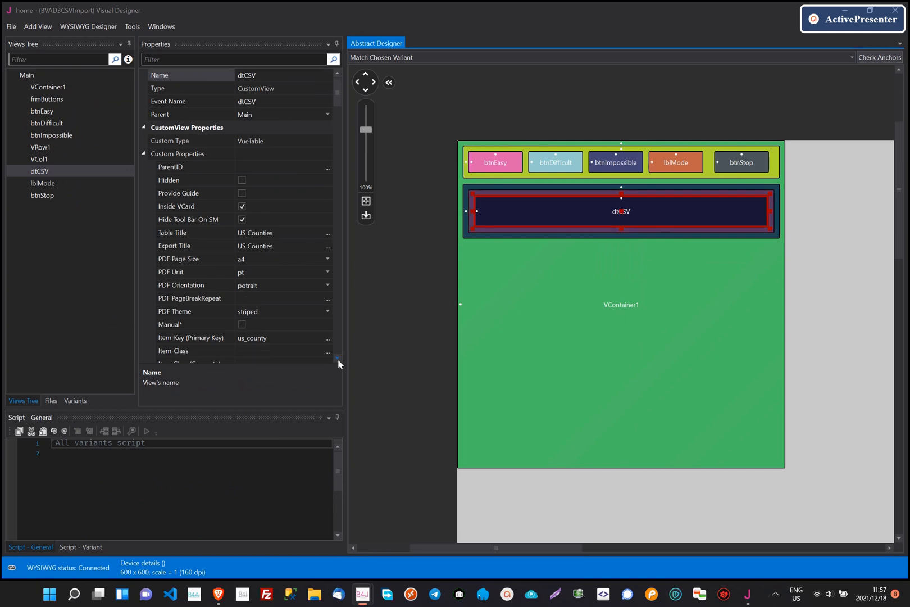
{"action": "scroll", "scroll_direction": "down", "scroll_amount": 3}
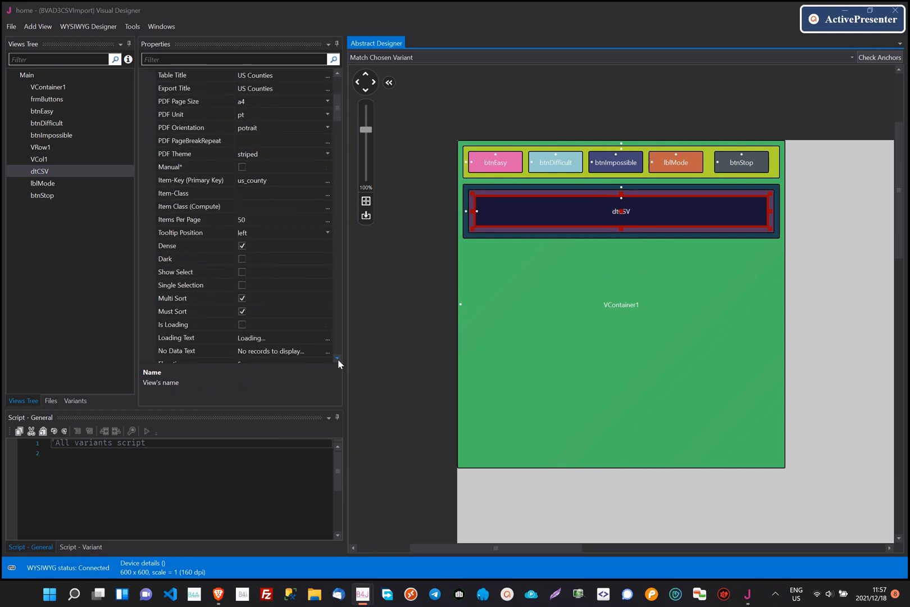
{"action": "scroll", "scroll_direction": "down", "scroll_amount": 3}
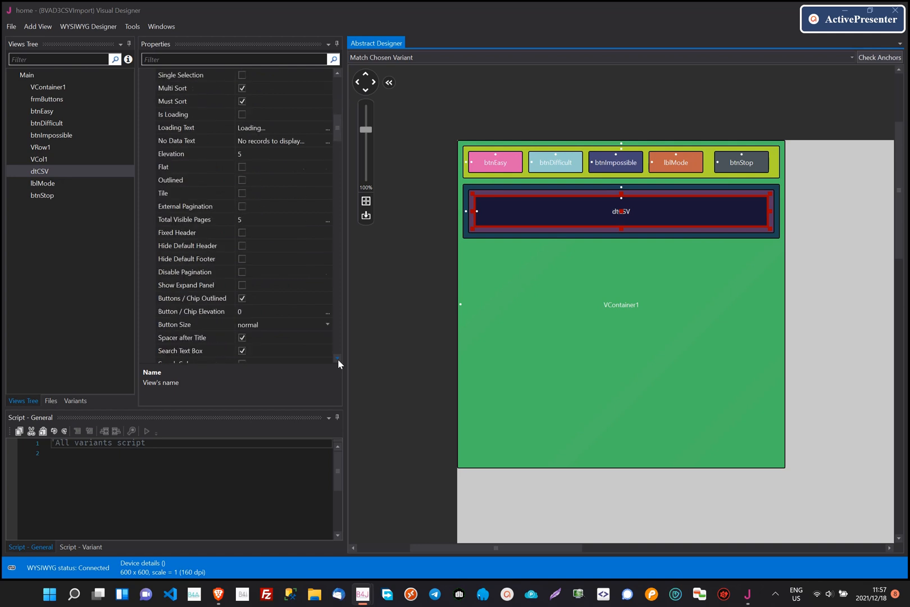
{"action": "scroll", "scroll_direction": "down", "scroll_amount": 3}
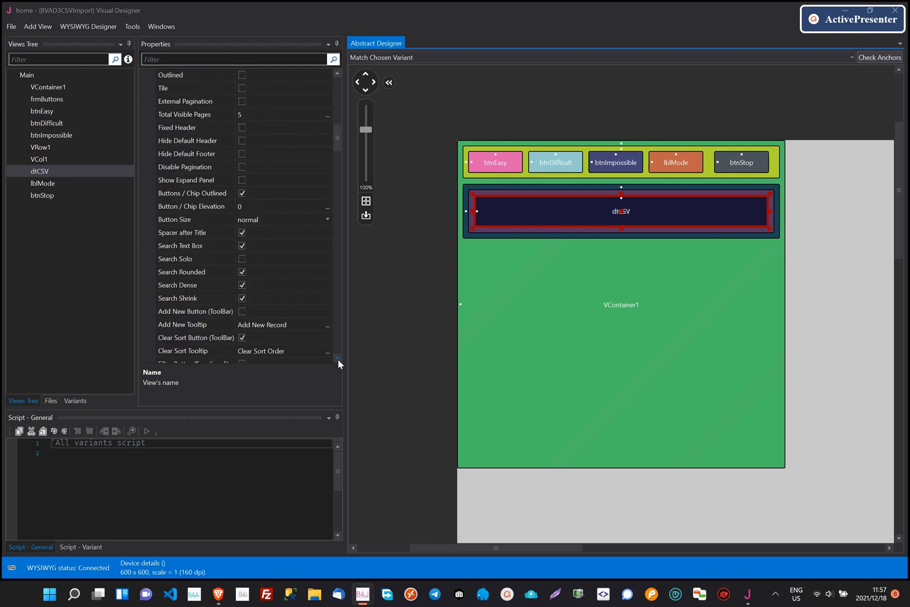
{"action": "scroll", "scroll_direction": "down", "scroll_amount": 3}
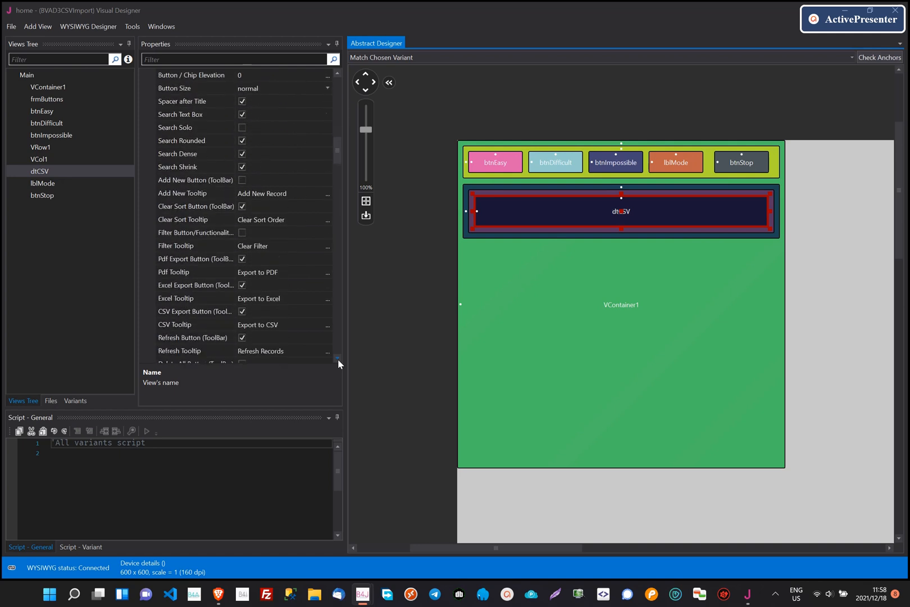
{"action": "scroll", "scroll_direction": "down", "scroll_amount": 3}
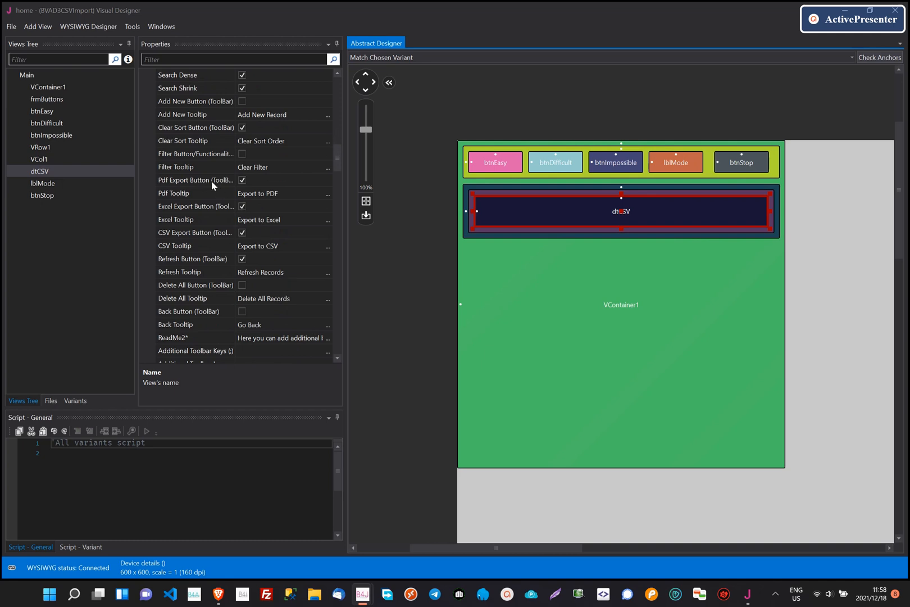
{"action": "left_click", "coordinate": [195, 180]}
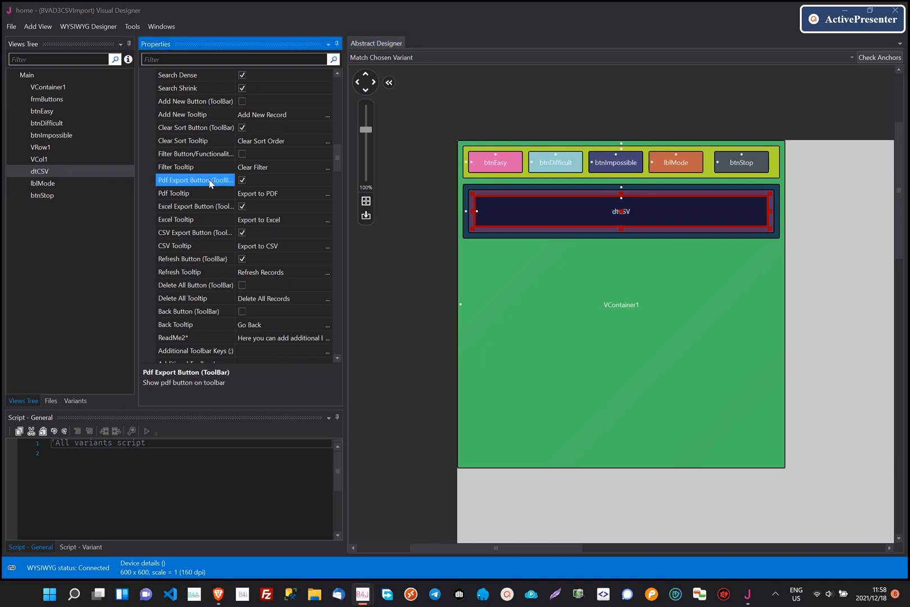
{"action": "left_click", "coordinate": [196, 206]}
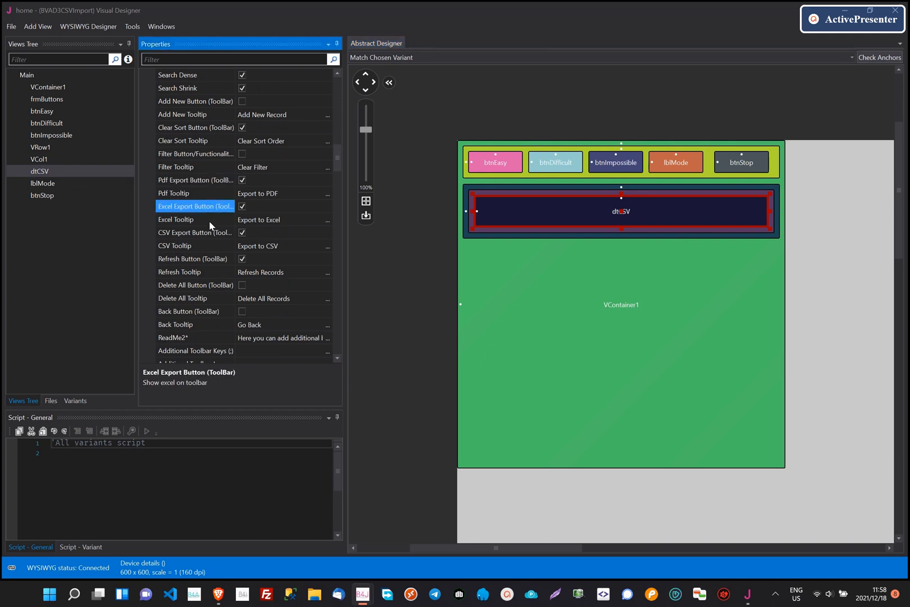
{"action": "left_click", "coordinate": [195, 232]}
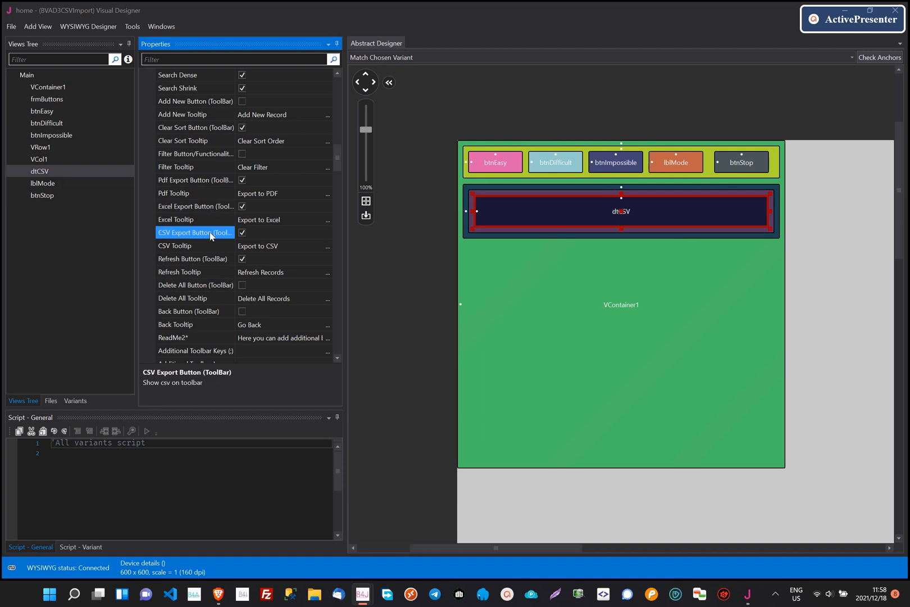
{"action": "mouse_move", "coordinate": [625, 107]}
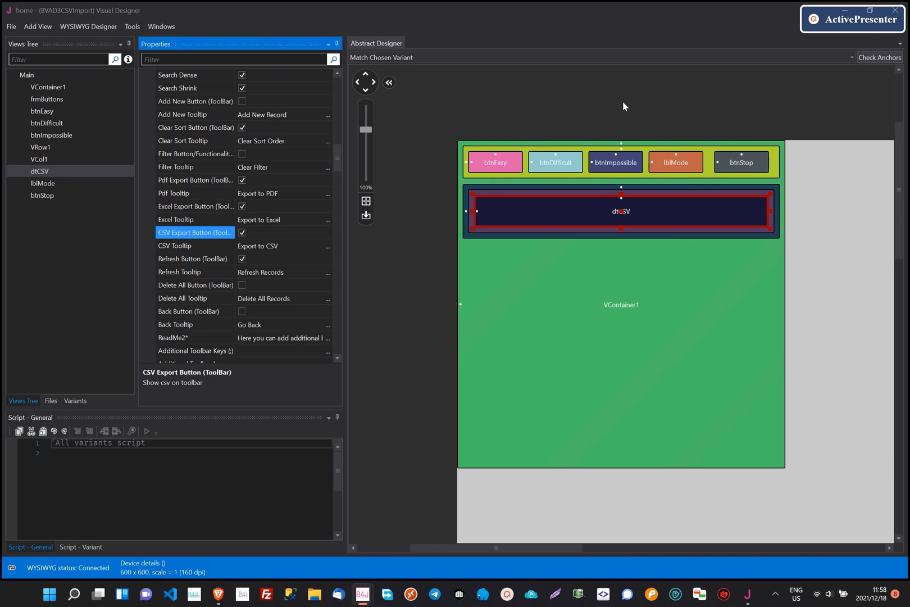
{"action": "mouse_move", "coordinate": [132, 27]}
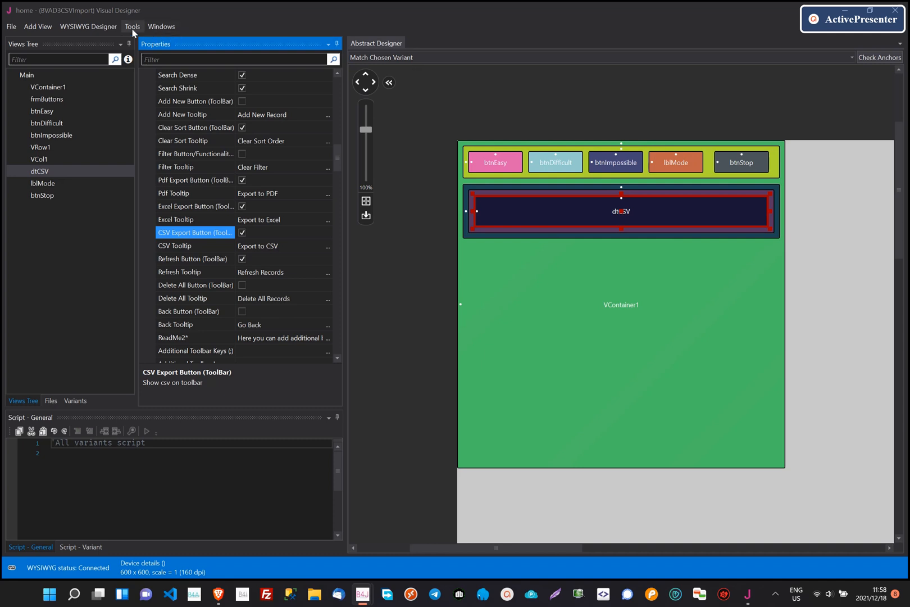
{"action": "mouse_move", "coordinate": [134, 47]}
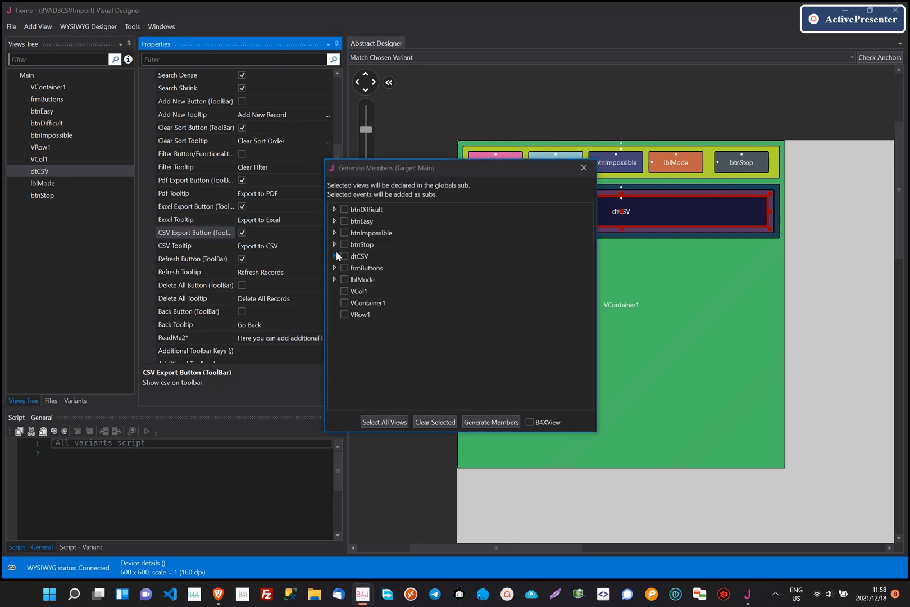
- Expand the dtCSV events in Generate Members and tick CSV_Click
{"action": "left_click", "coordinate": [335, 255]}
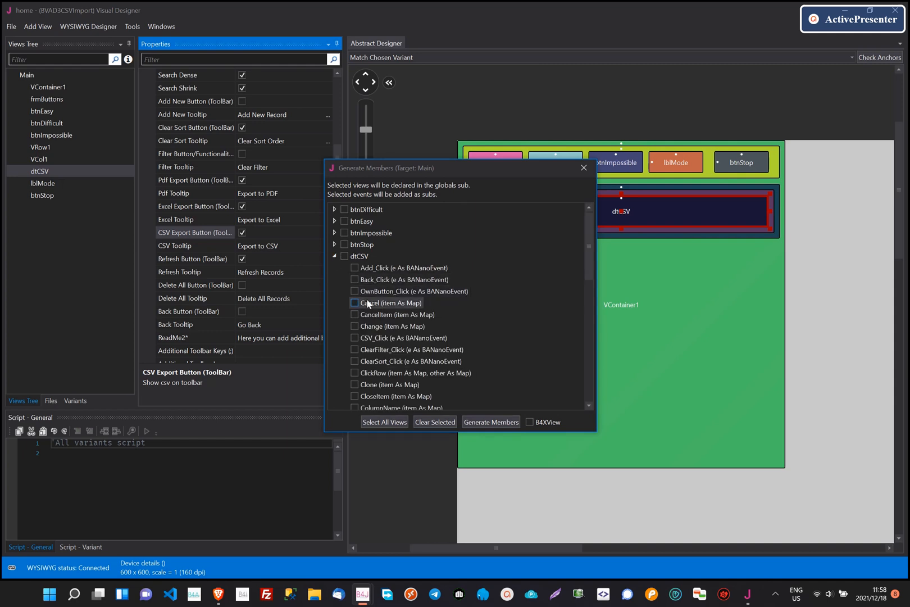
{"action": "left_click", "coordinate": [354, 338]}
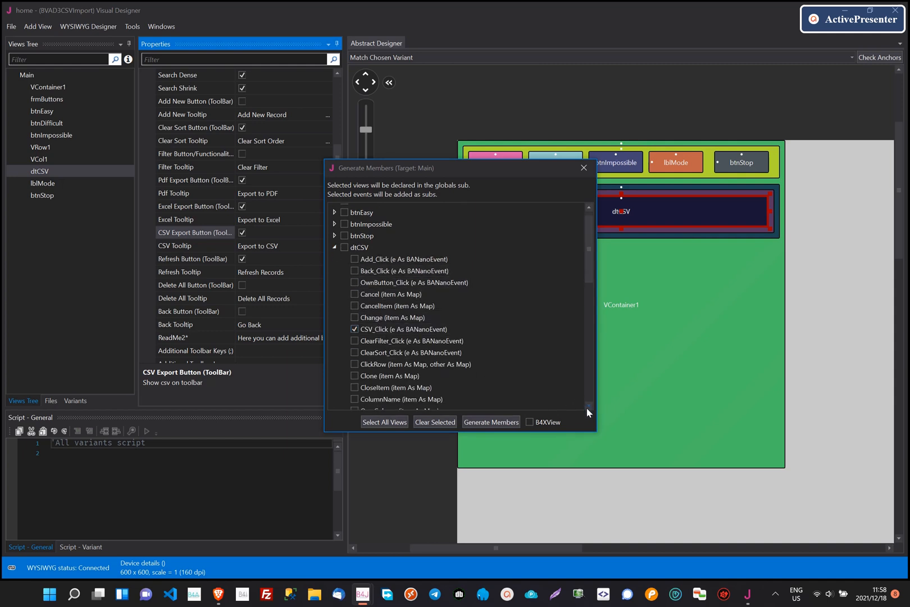
{"action": "scroll", "scroll_direction": "down", "scroll_amount": 3}
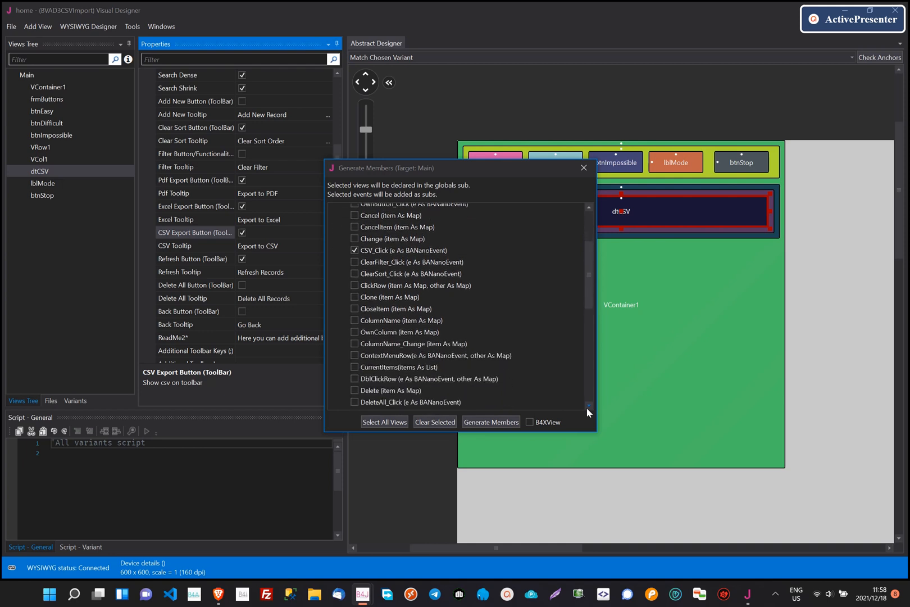
{"action": "scroll", "scroll_direction": "down", "scroll_amount": 3}
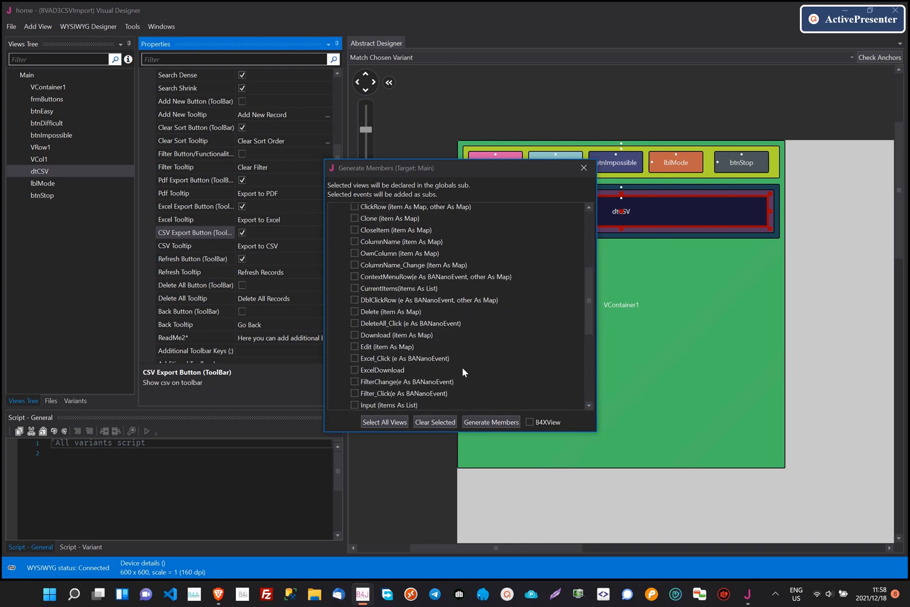
- Tick the dtCSV Excel_Click, ExcelDownload and PdfDownload events for generation
{"action": "left_click", "coordinate": [353, 358]}
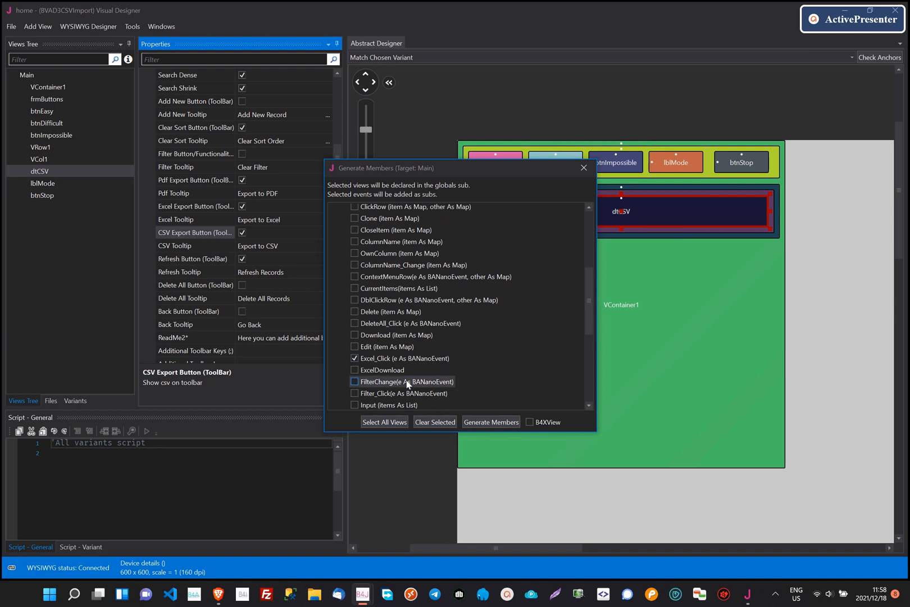
{"action": "left_click", "coordinate": [354, 369]}
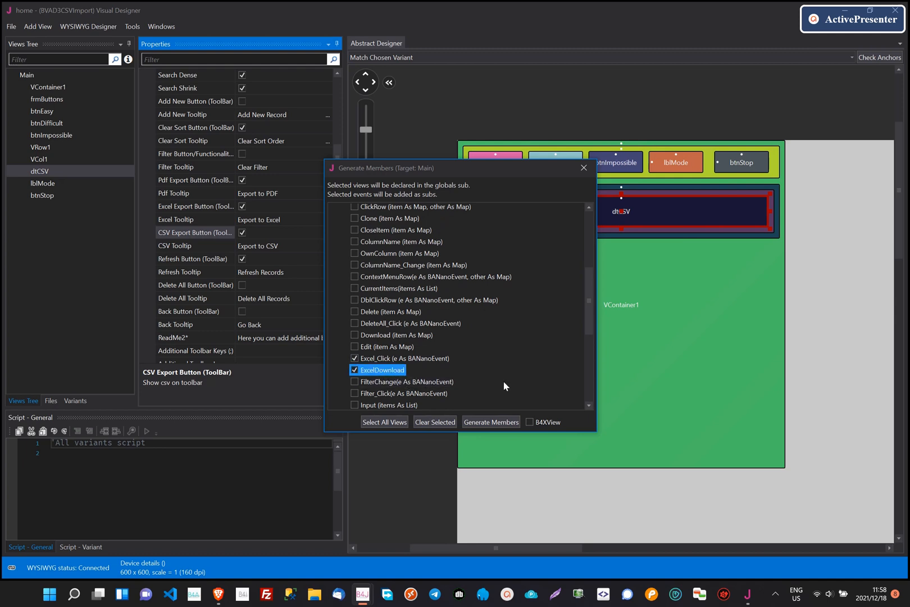
{"action": "scroll", "scroll_direction": "down", "scroll_amount": 3}
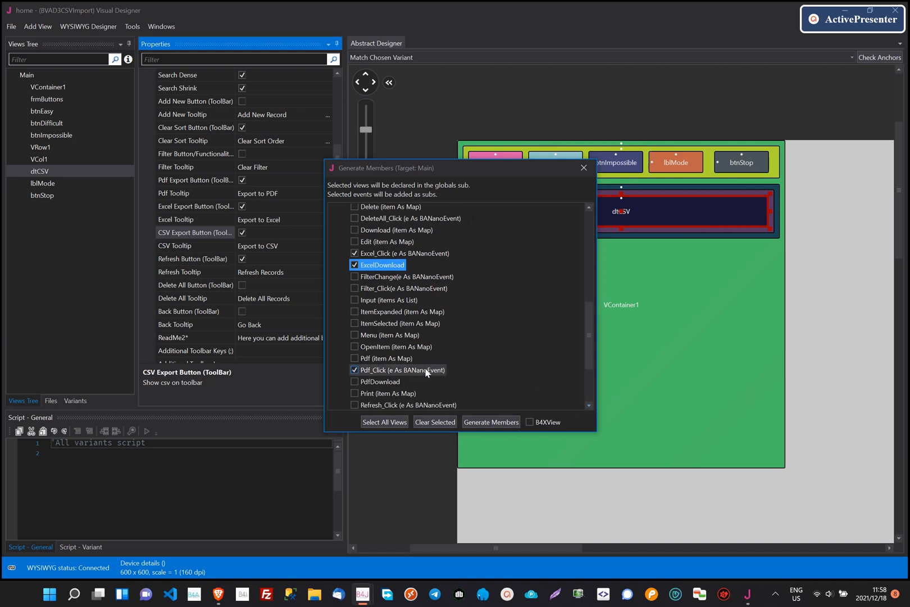
{"action": "left_click", "coordinate": [354, 382]}
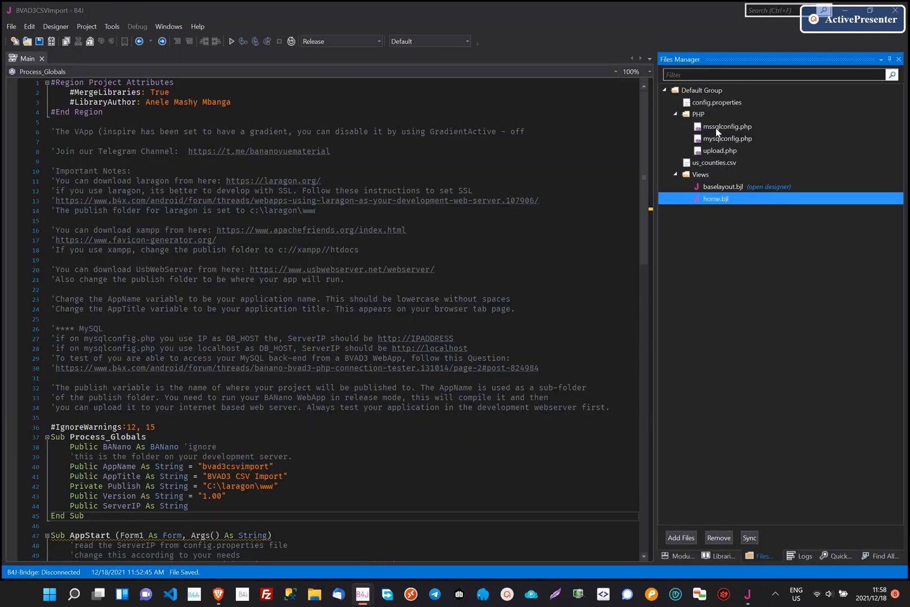
{"action": "mouse_move", "coordinate": [679, 556]}
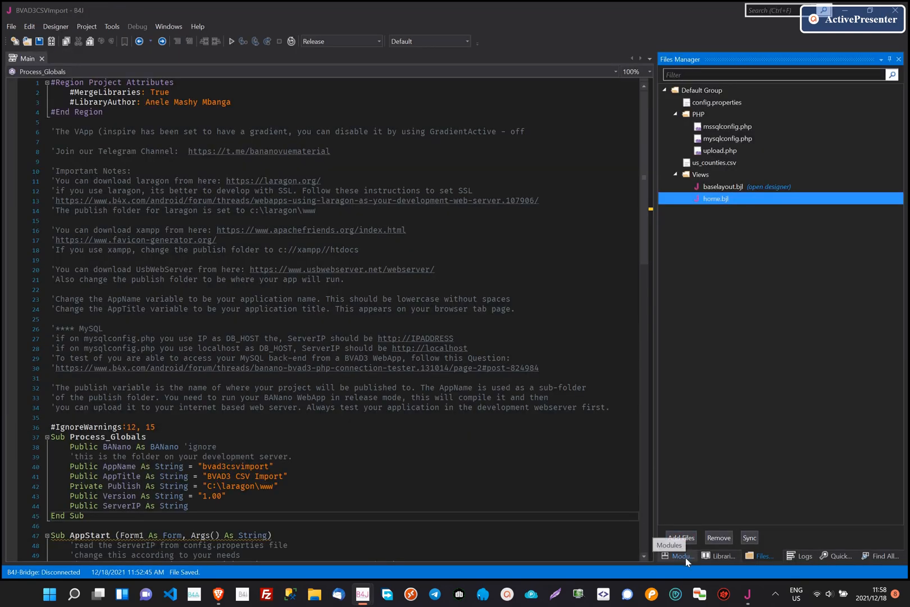
- Show the Modules list and open the ViewHome module code
{"action": "left_click", "coordinate": [679, 556]}
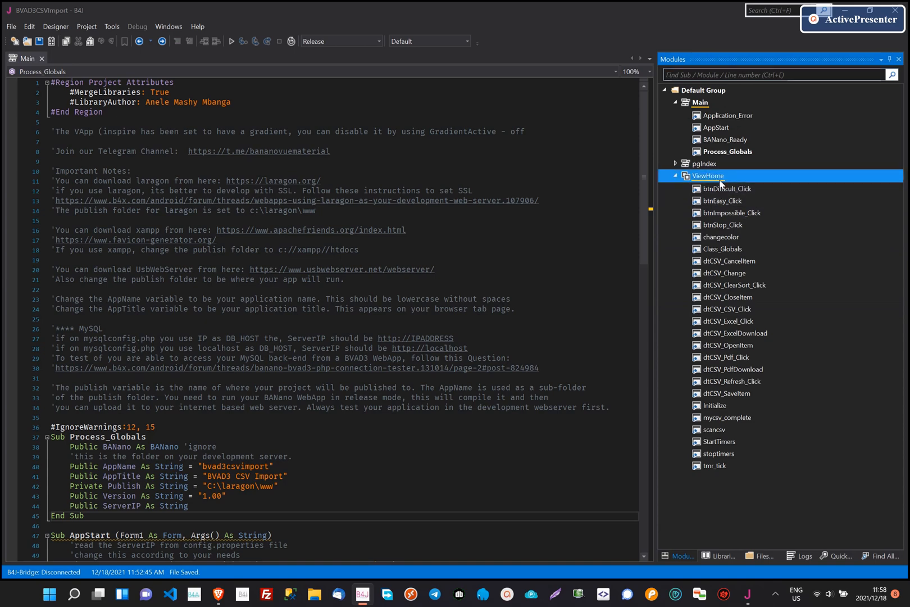
{"action": "double_click", "coordinate": [708, 175]}
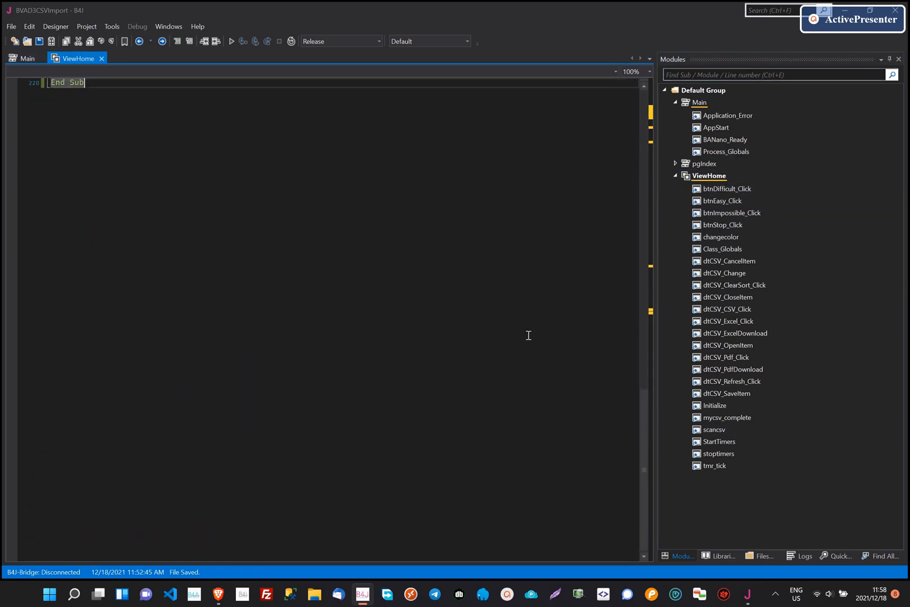
- Jump to the dtCSV_Pdf_Click handler and scroll to the ExportToPDFDynamic and Excel export code
{"action": "left_click", "coordinate": [727, 394]}
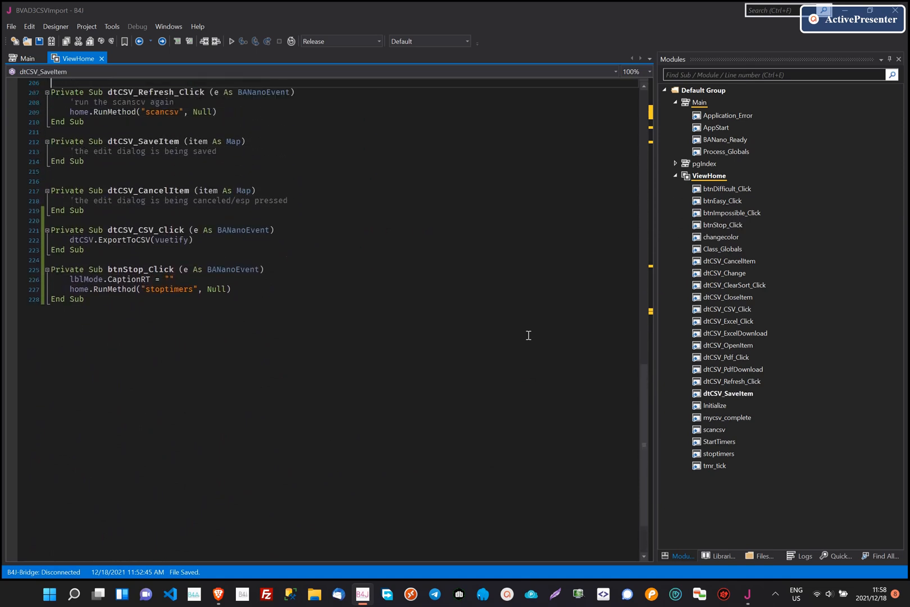
{"action": "left_click", "coordinate": [727, 345]}
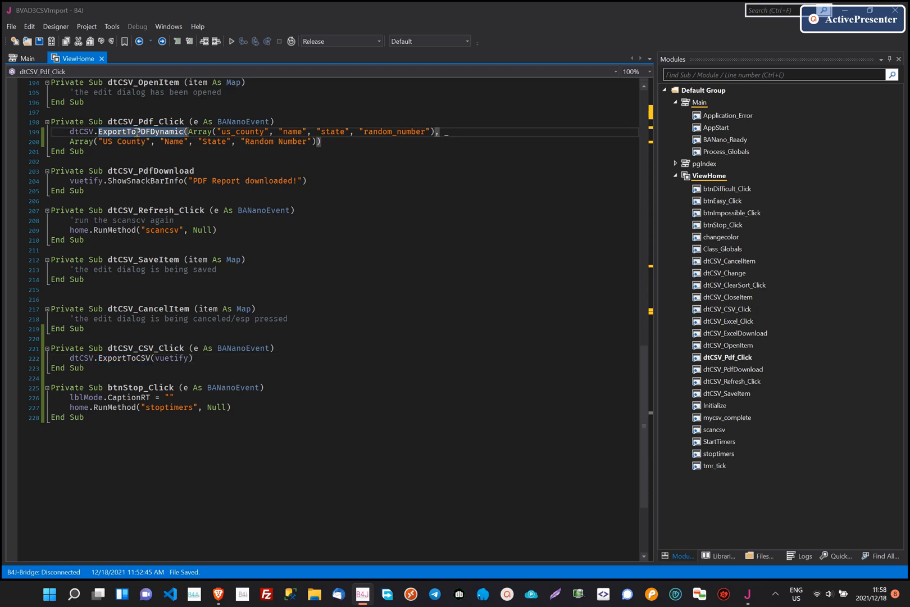
{"action": "scroll", "scroll_direction": "up", "scroll_amount": 3}
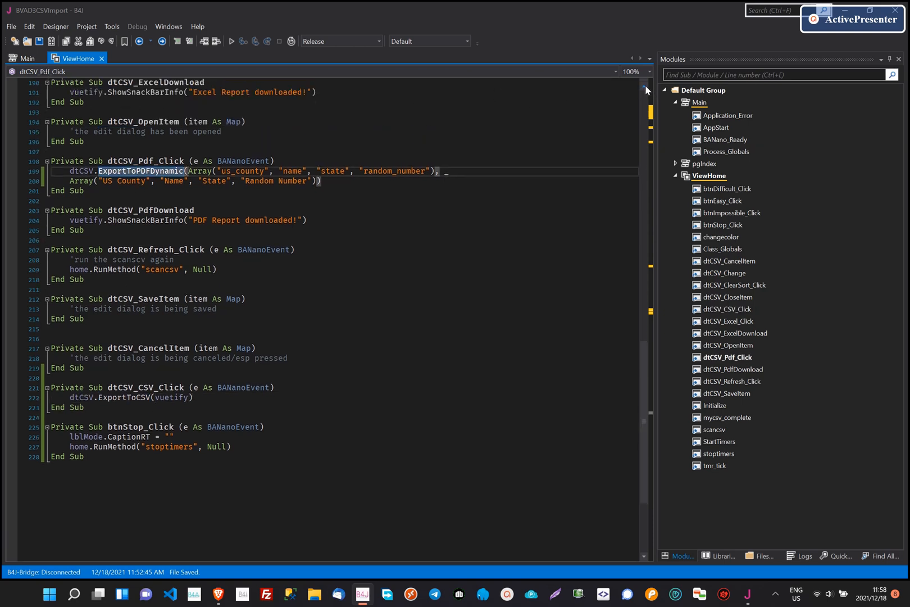
{"action": "scroll", "scroll_direction": "up", "scroll_amount": 3}
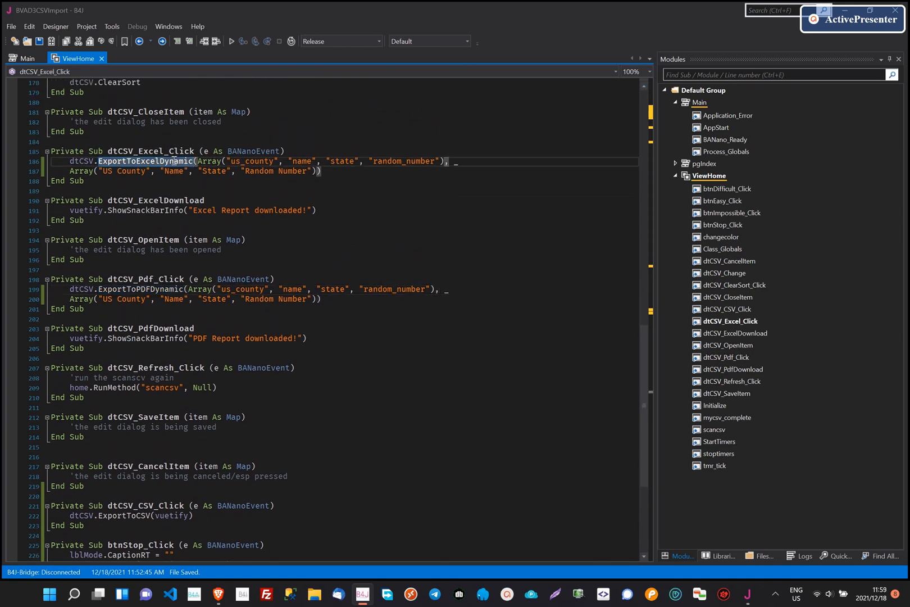
{"action": "mouse_move", "coordinate": [766, 542]}
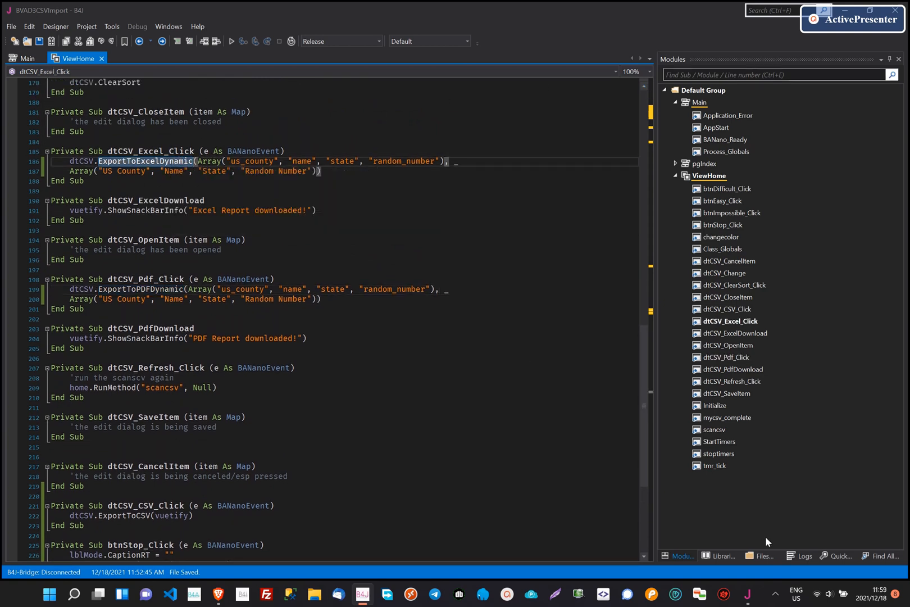